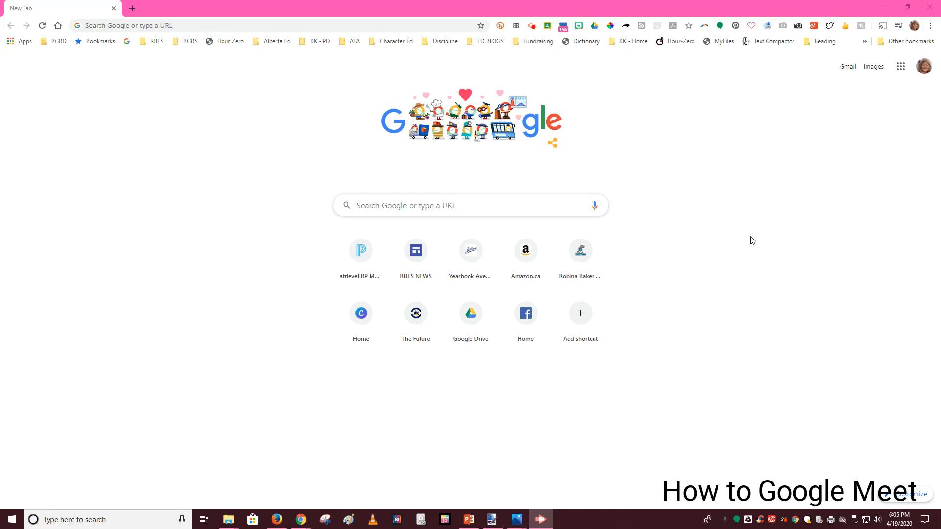
{"action": "mouse_move", "coordinate": [747, 235]}
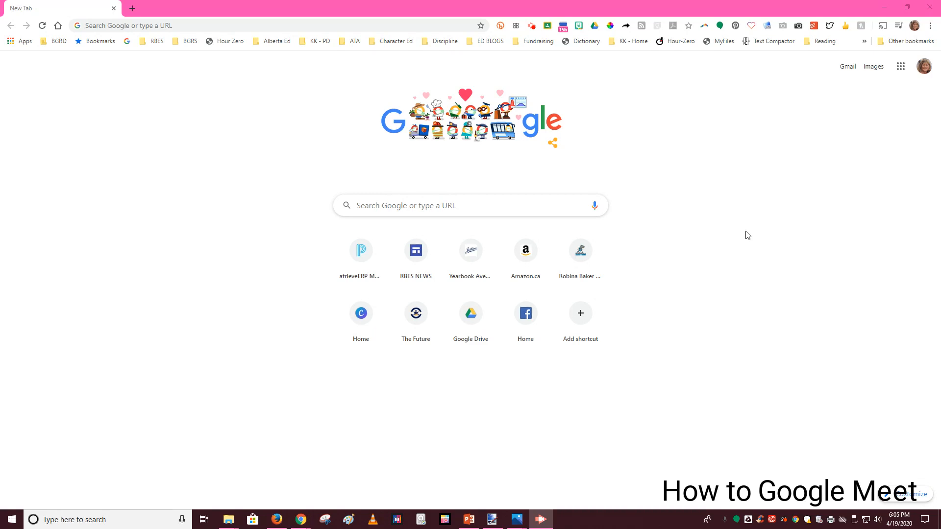
{"action": "mouse_move", "coordinate": [523, 234]}
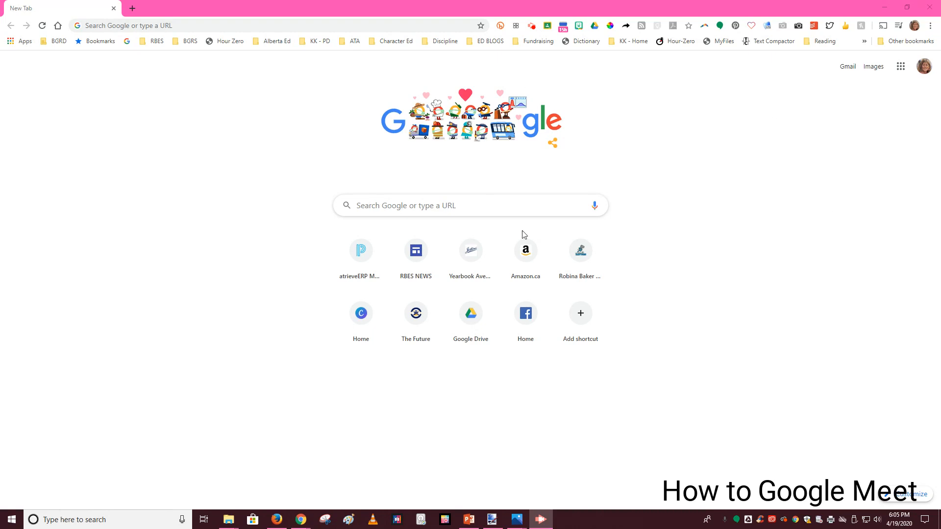
{"action": "mouse_move", "coordinate": [712, 235]}
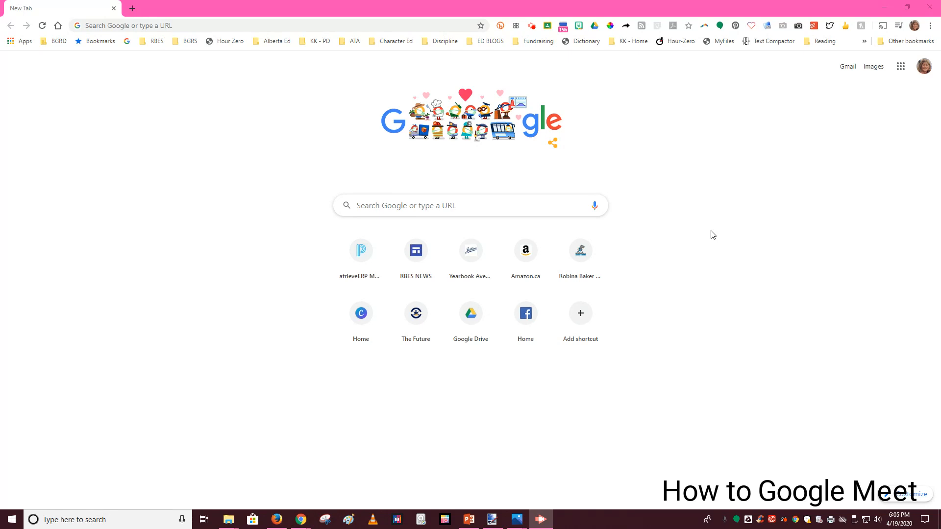
{"action": "mouse_move", "coordinate": [837, 119]}
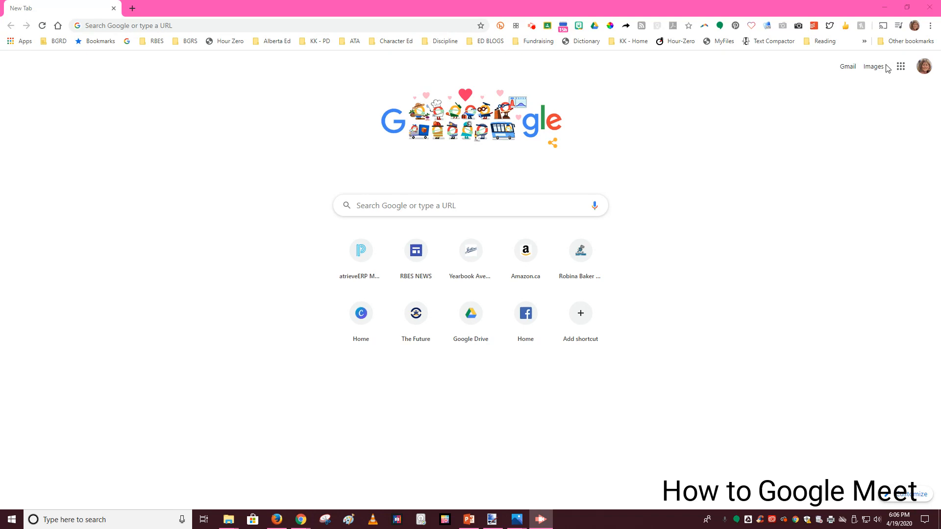
{"action": "mouse_move", "coordinate": [899, 66]}
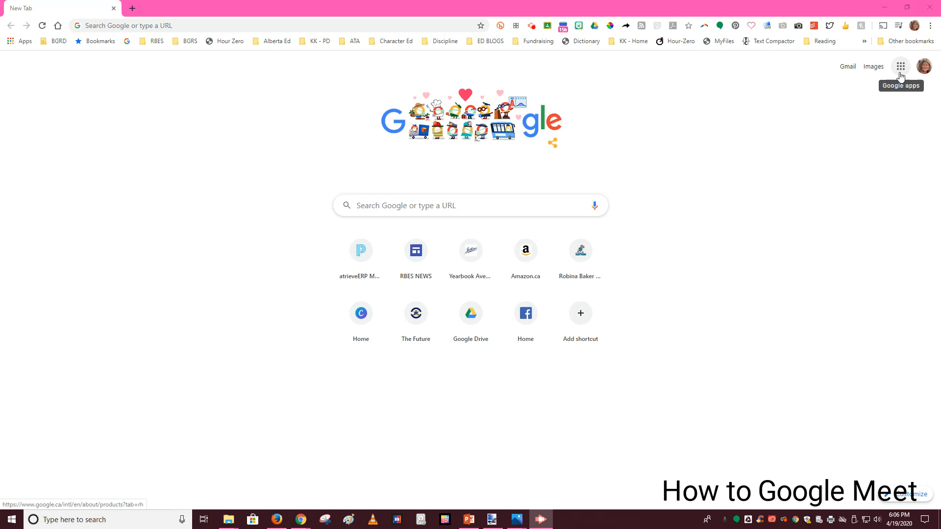
Launch Google Meet from the Google apps grid in Chrome
{"action": "left_click", "coordinate": [899, 66]}
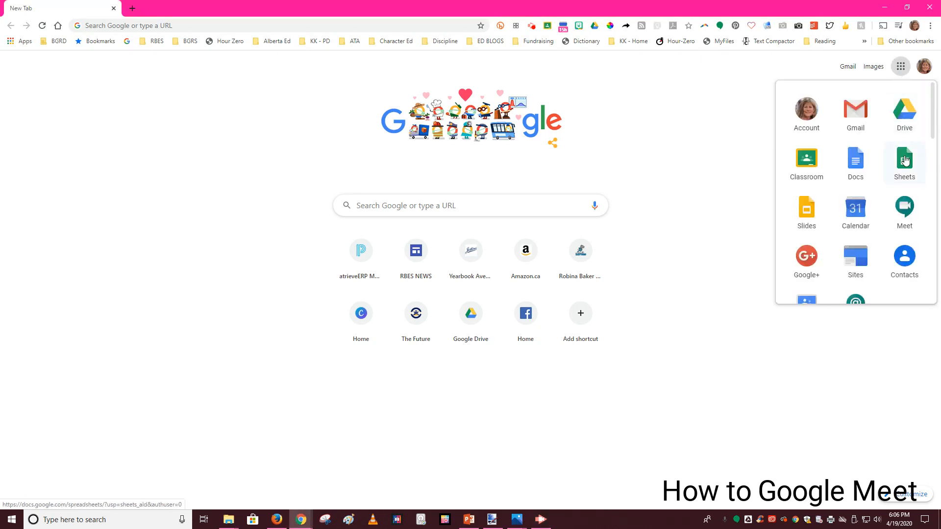
{"action": "mouse_move", "coordinate": [904, 210]}
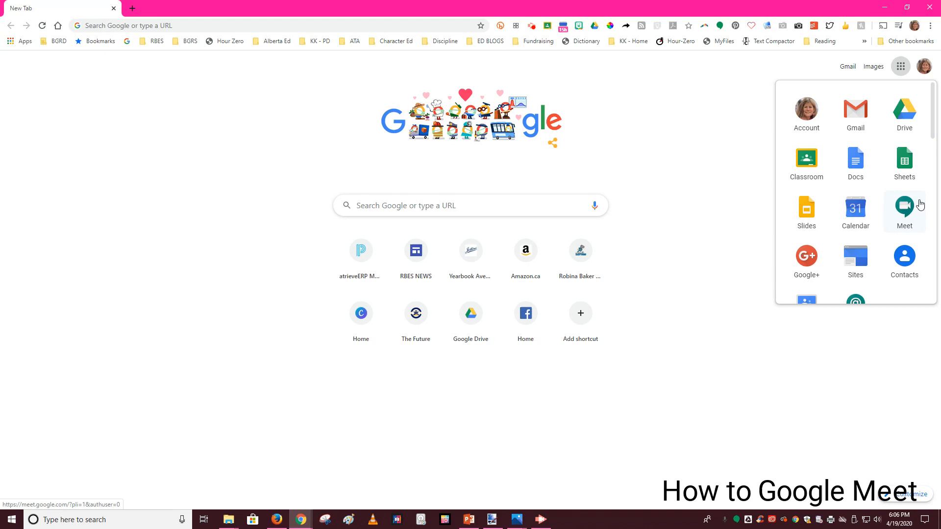
{"action": "mouse_move", "coordinate": [912, 210]}
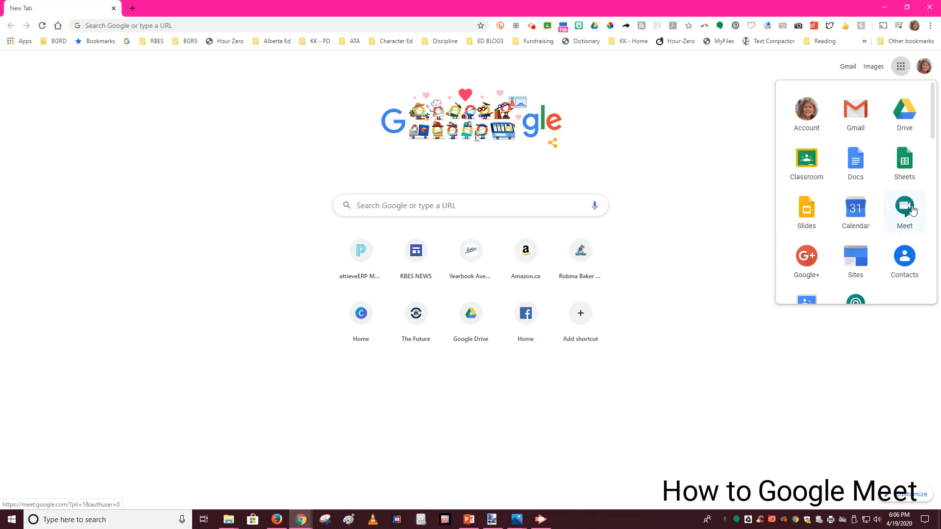
{"action": "left_click", "coordinate": [904, 208]}
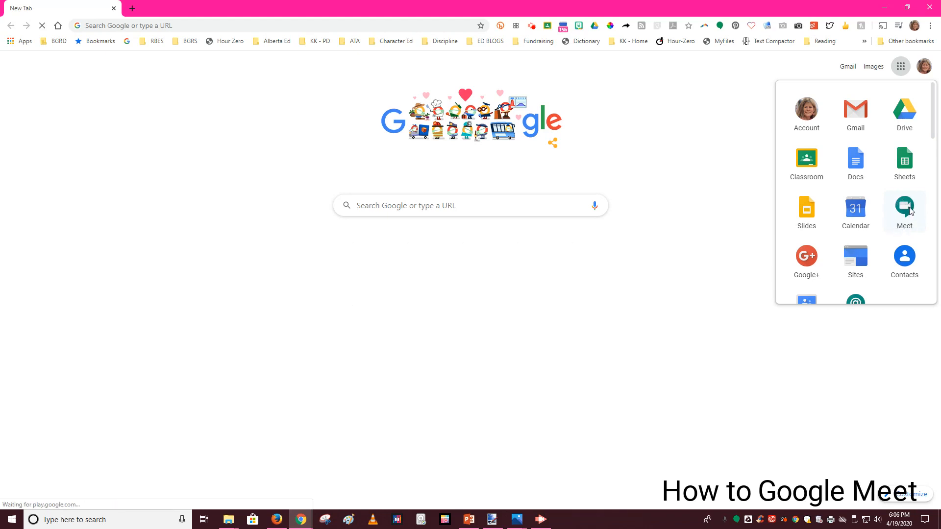
{"action": "left_click", "coordinate": [903, 211]}
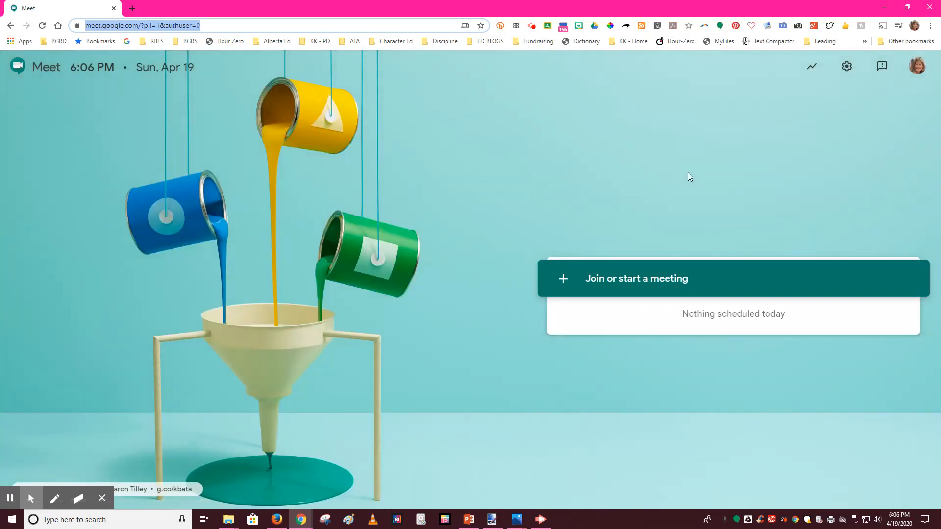
{"action": "mouse_move", "coordinate": [531, 309]}
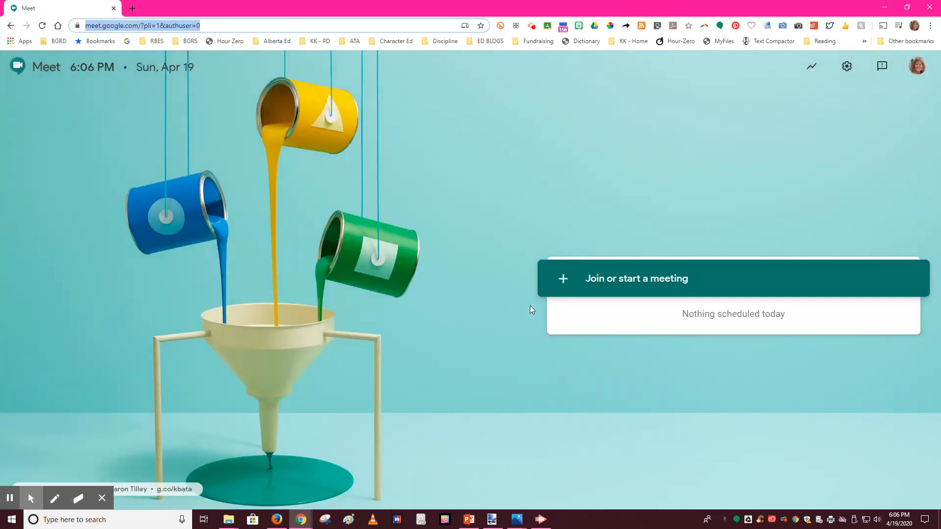
{"action": "mouse_move", "coordinate": [562, 282]}
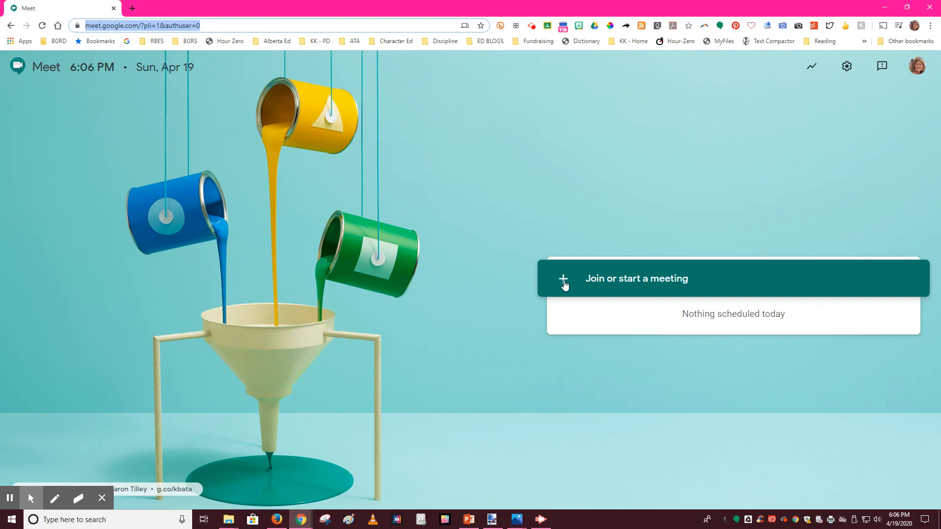
Enter the meeting nickname 'office' and continue to its pre-join screen
{"action": "left_click", "coordinate": [635, 278]}
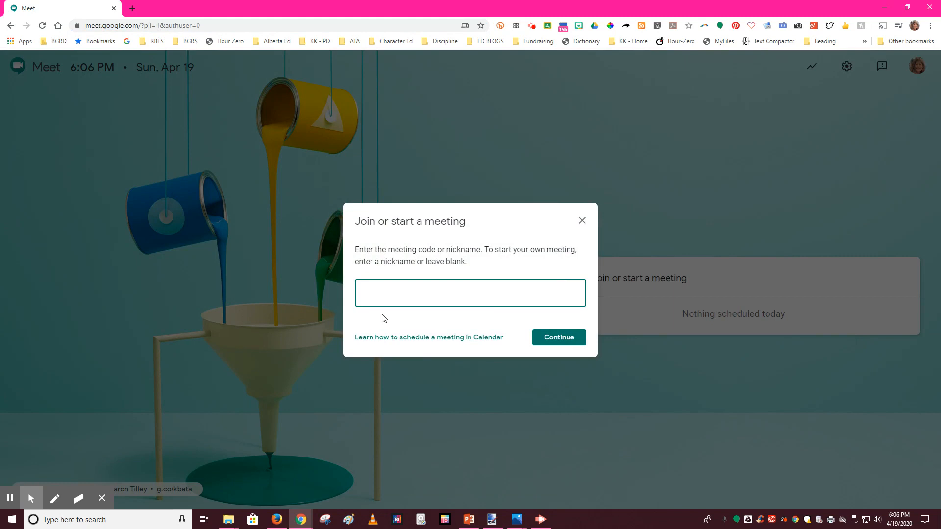
{"action": "left_click", "coordinate": [469, 293]}
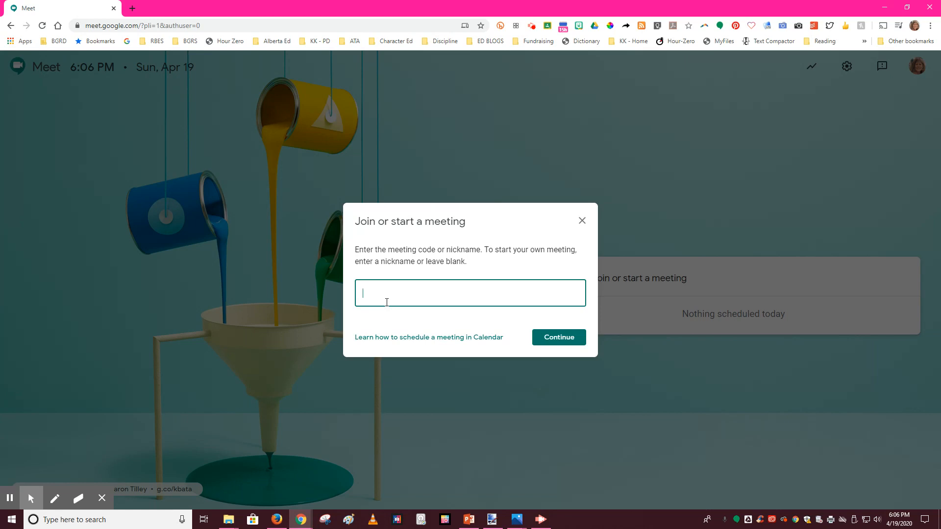
{"action": "type", "text": "offi"}
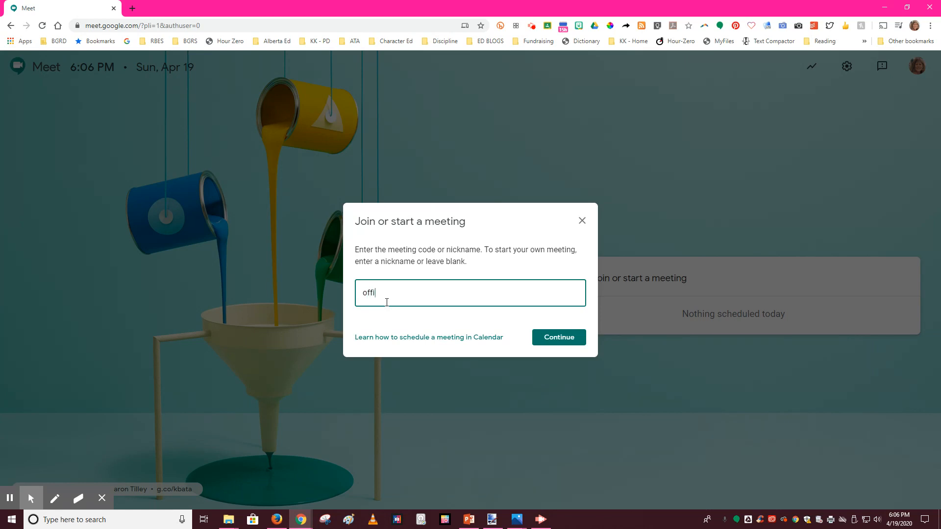
{"action": "type", "text": "ce"}
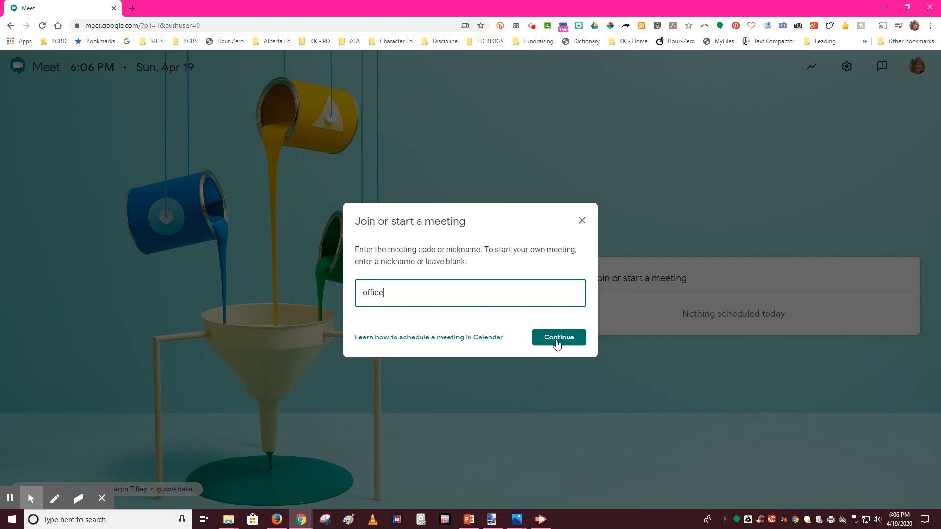
{"action": "left_click", "coordinate": [557, 337]}
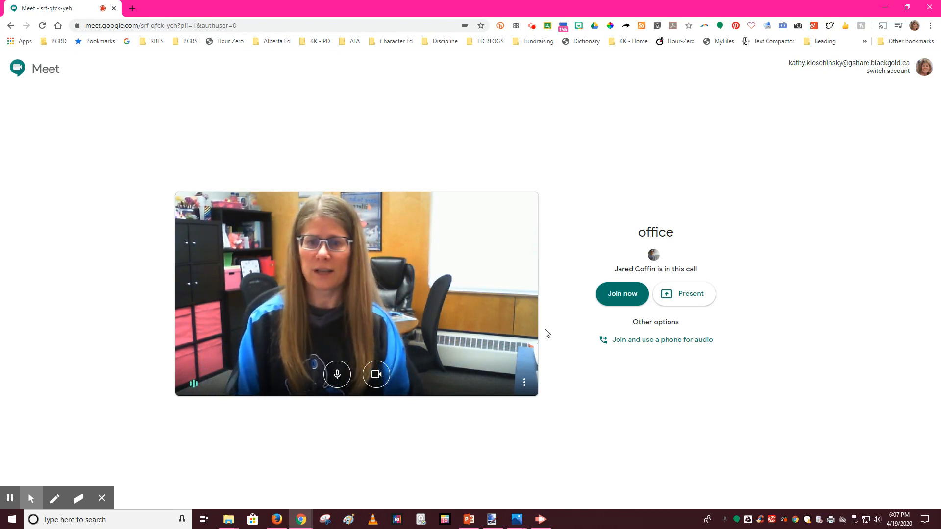
{"action": "mouse_move", "coordinate": [622, 293]}
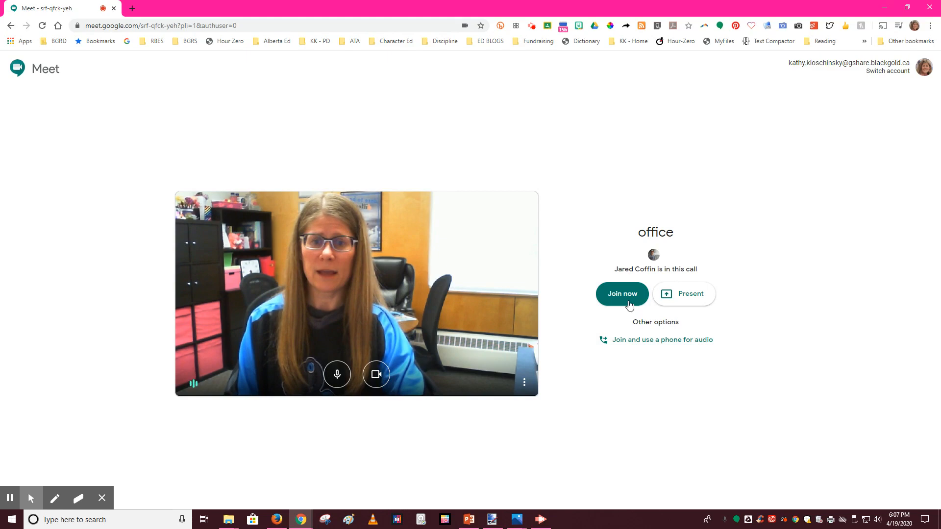
Join the 'office' call from the preview screen
{"action": "left_click", "coordinate": [621, 293]}
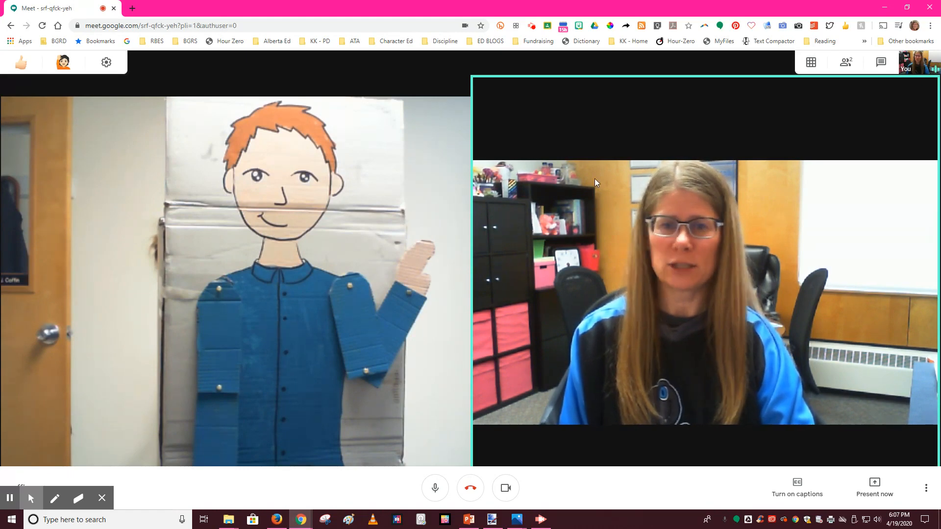
{"action": "mouse_move", "coordinate": [582, 366]}
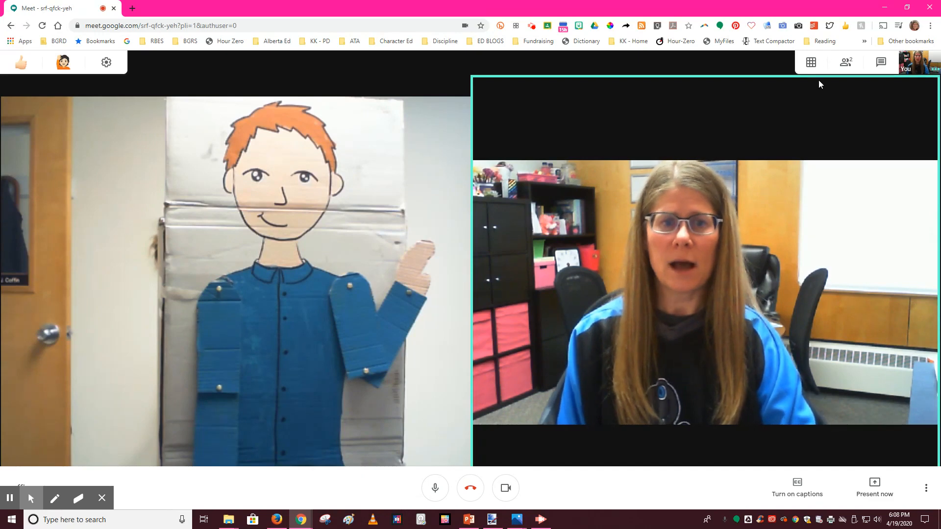
Mute the microphone while connected to the 'office' call
{"action": "left_click", "coordinate": [811, 62]}
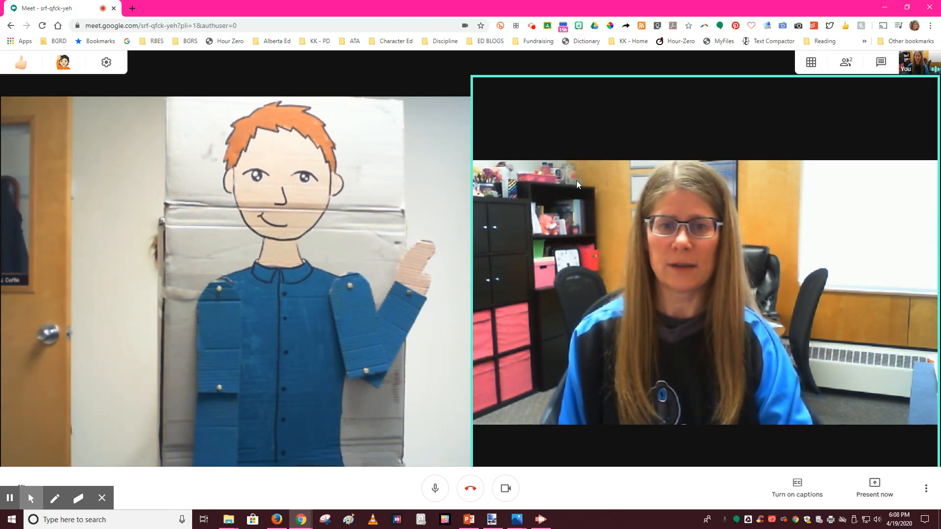
{"action": "mouse_move", "coordinate": [835, 105]}
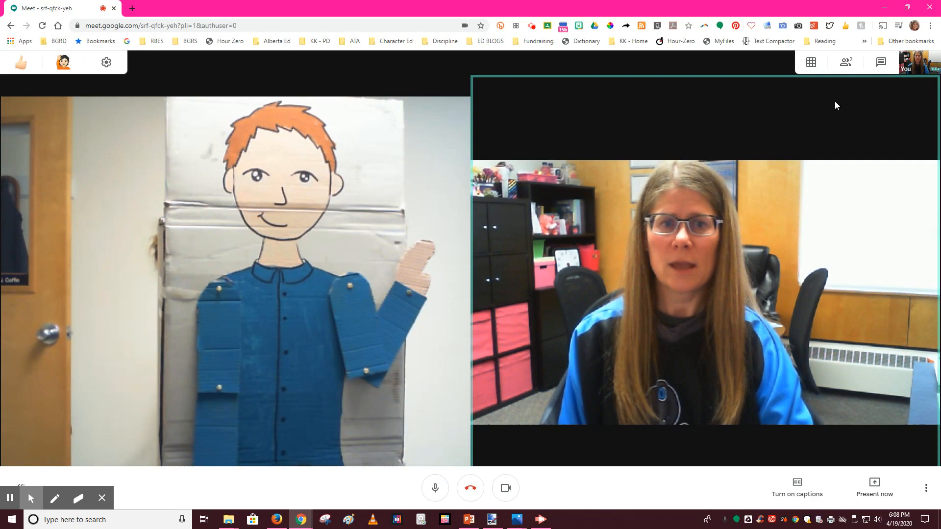
{"action": "mouse_move", "coordinate": [479, 447]}
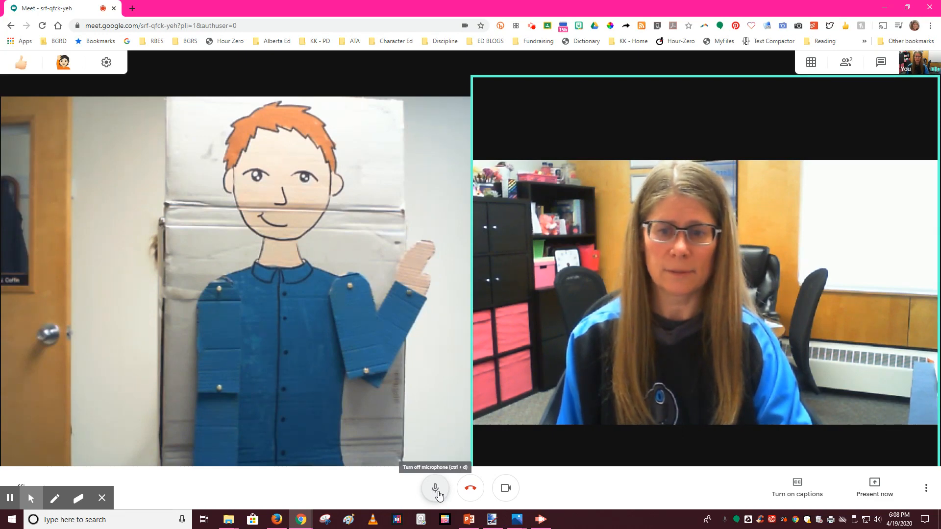
{"action": "left_click", "coordinate": [434, 486]}
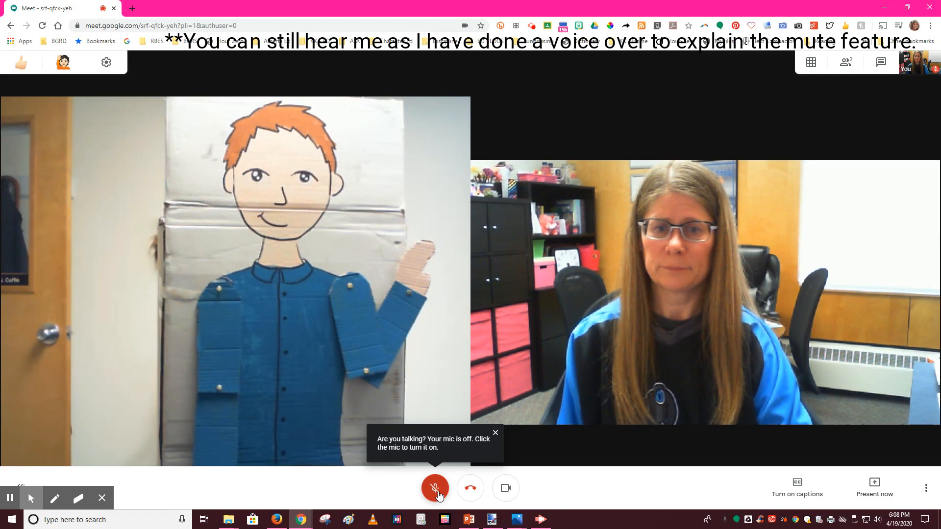
Unmute the microphone so the other participant can hear again
{"action": "left_click", "coordinate": [435, 488]}
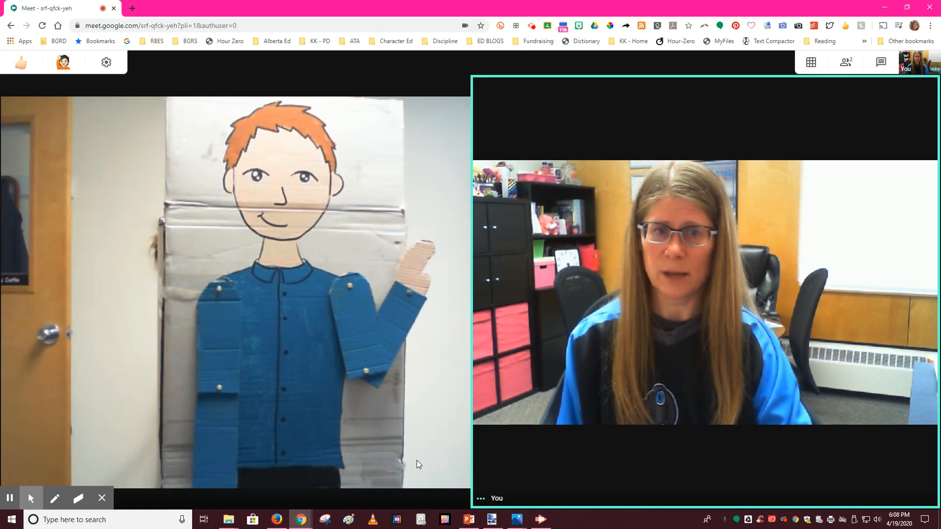
{"action": "left_click", "coordinate": [810, 62]}
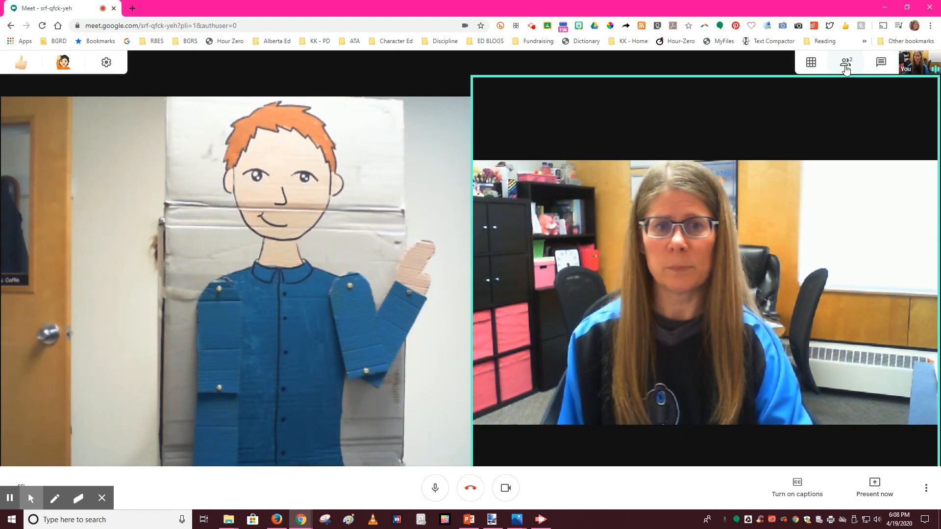
Show the participants list with the two people in the call
{"action": "left_click", "coordinate": [845, 62]}
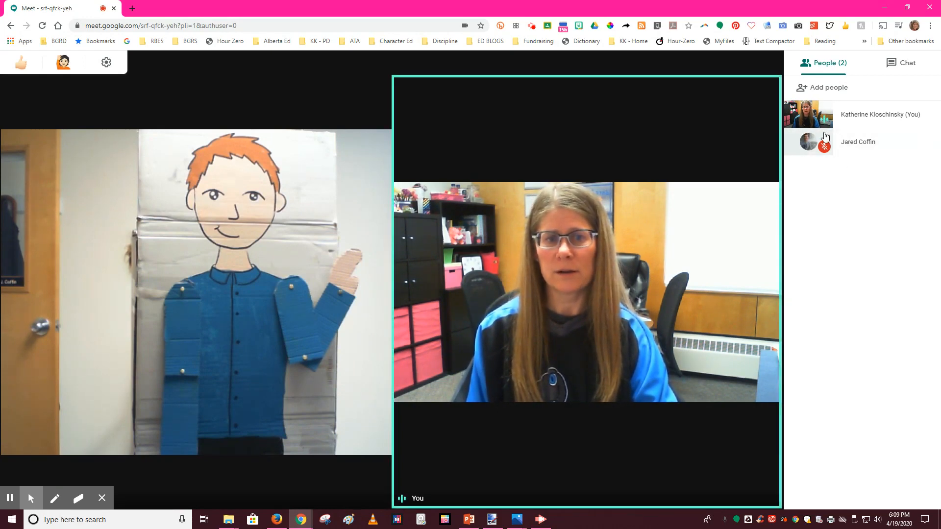
{"action": "mouse_move", "coordinate": [831, 161]}
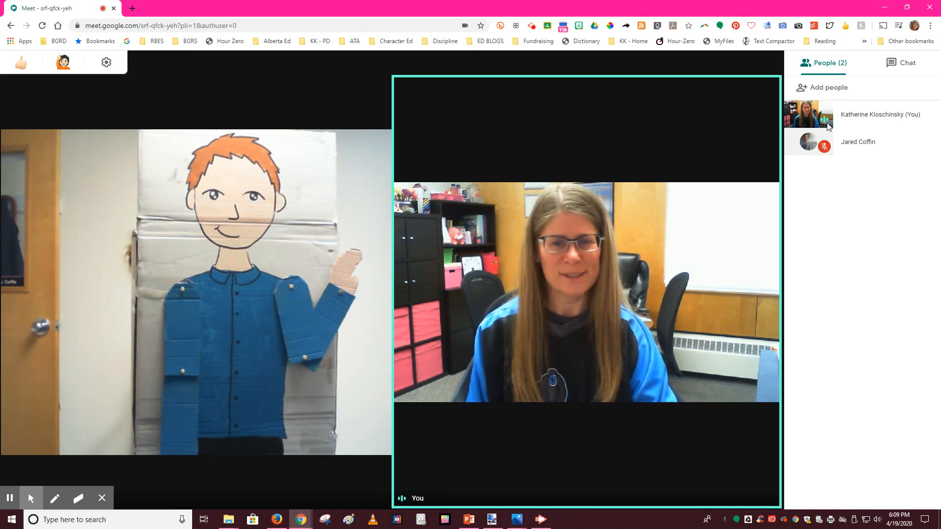
{"action": "mouse_move", "coordinate": [878, 53]}
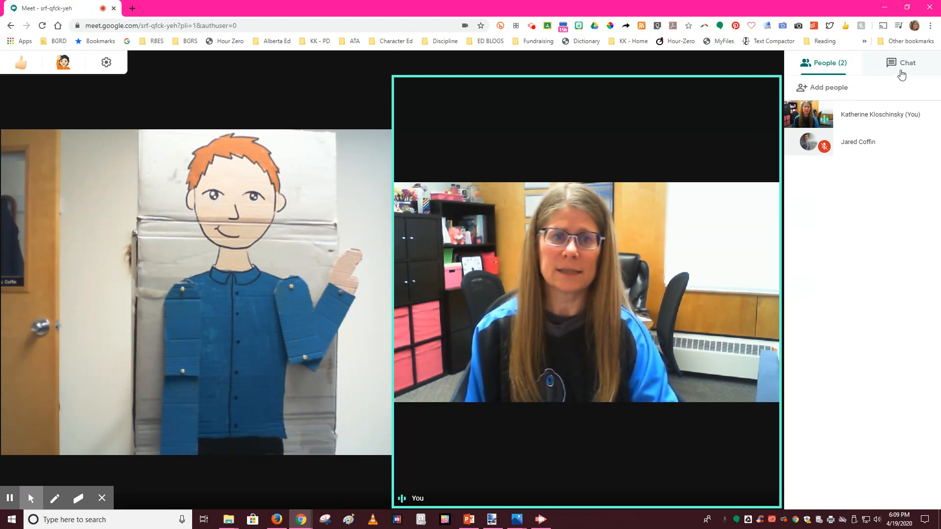
Send '!' and then '?' to everyone in the call chat
{"action": "left_click", "coordinate": [906, 63]}
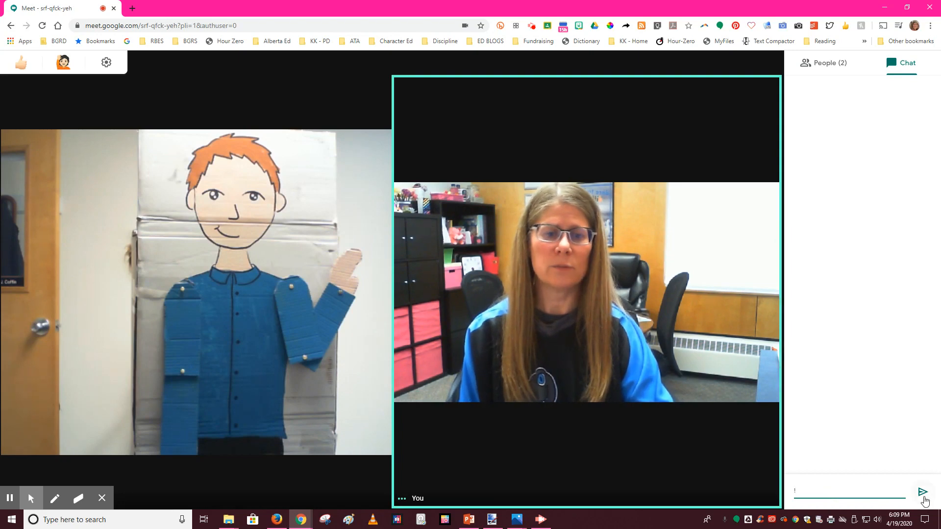
{"action": "left_click", "coordinate": [923, 493]}
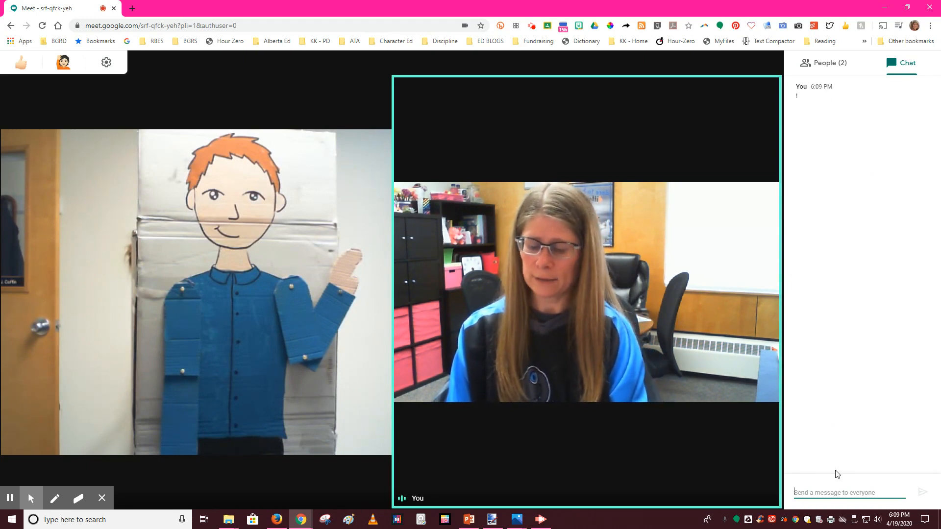
{"action": "type", "text": "?"}
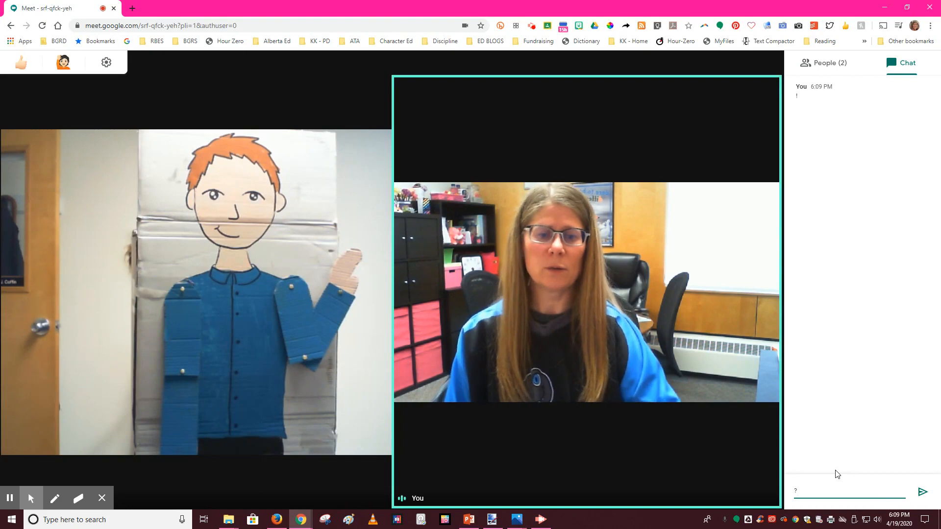
{"action": "left_click", "coordinate": [923, 491]}
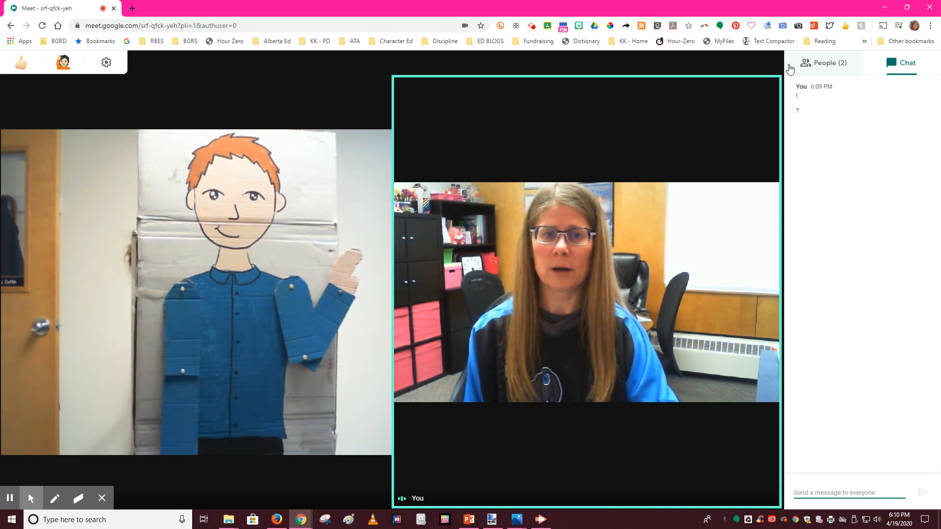
Close the chat panel so the two video feeds fill the window
{"action": "left_click", "coordinate": [900, 63]}
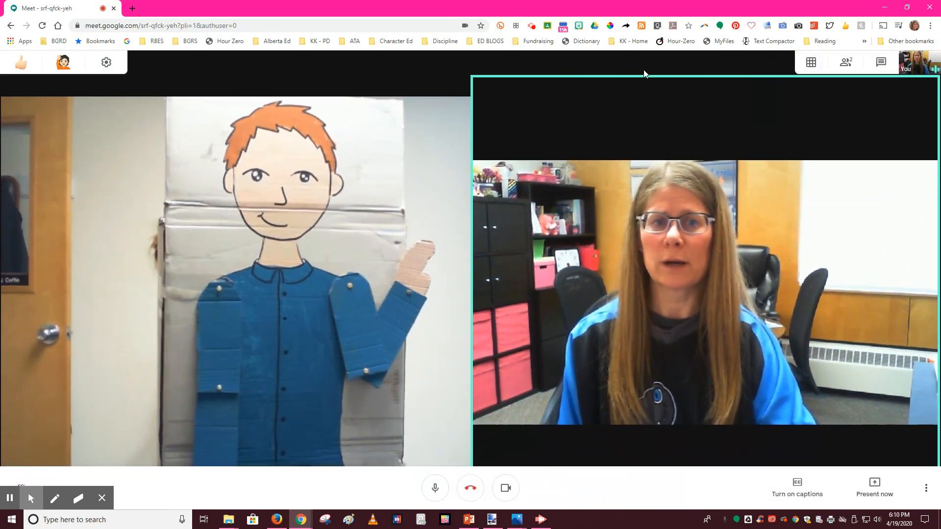
{"action": "mouse_move", "coordinate": [344, 500]}
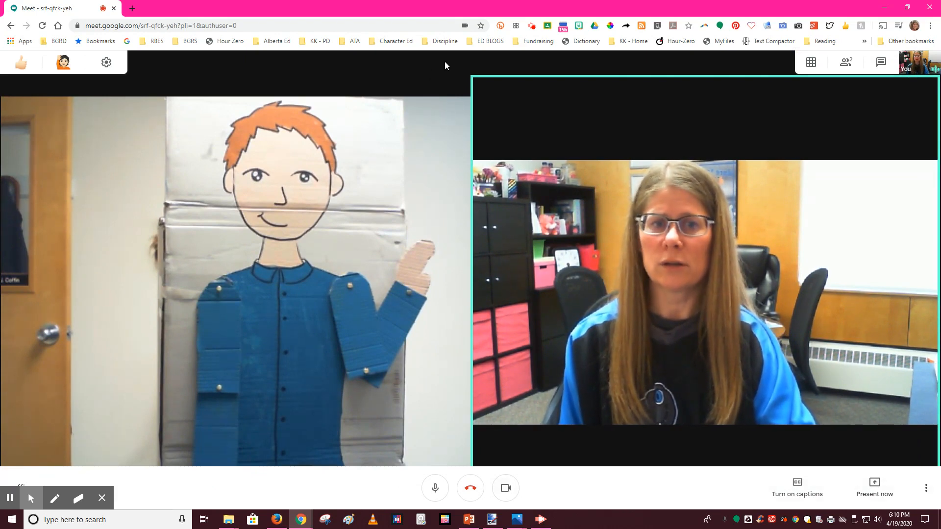
{"action": "mouse_move", "coordinate": [458, 65]}
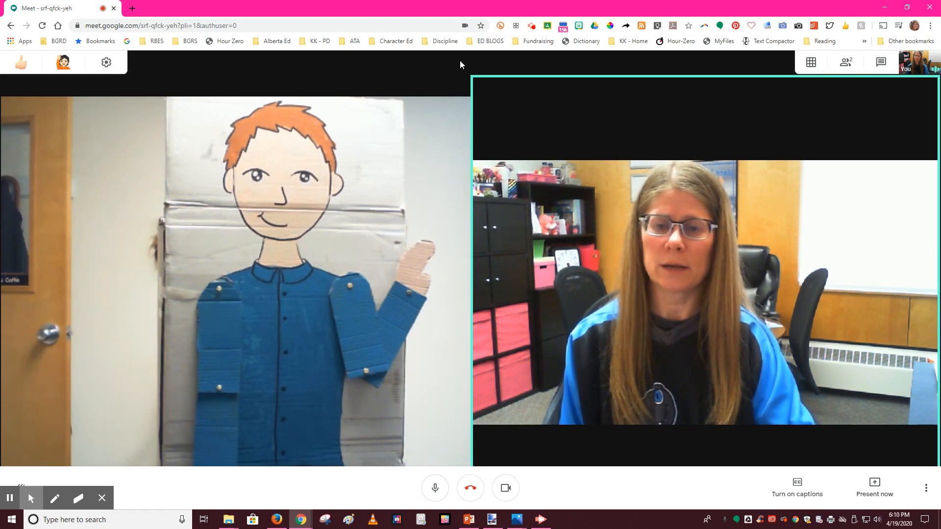
{"action": "mouse_move", "coordinate": [505, 488]}
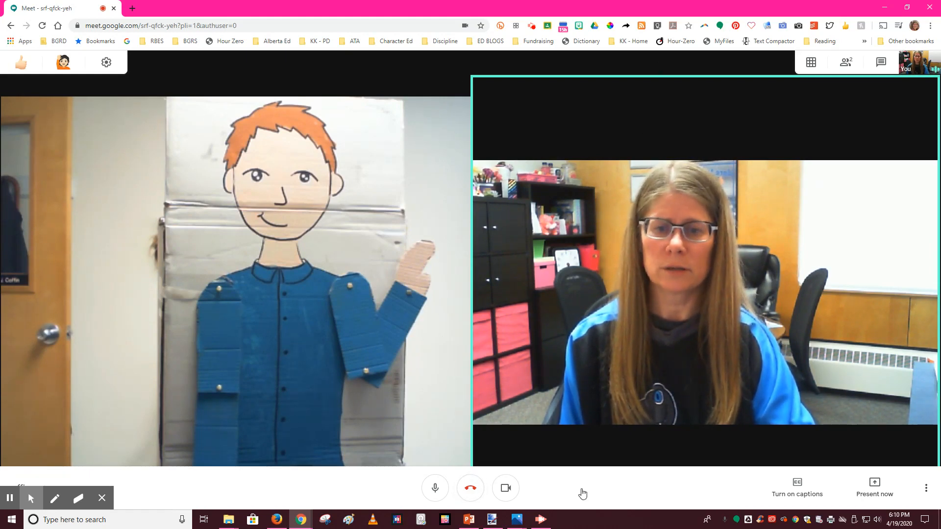
{"action": "mouse_move", "coordinate": [653, 492]}
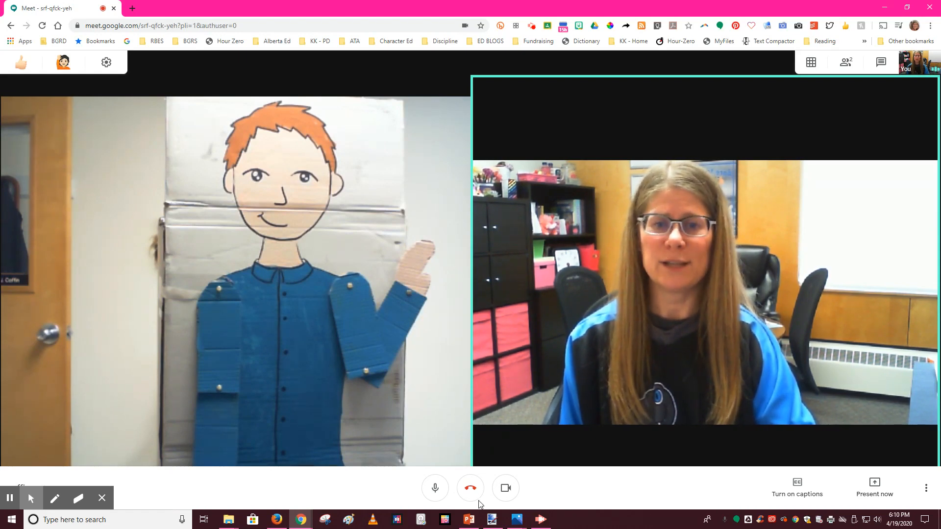
{"action": "mouse_move", "coordinate": [470, 487]}
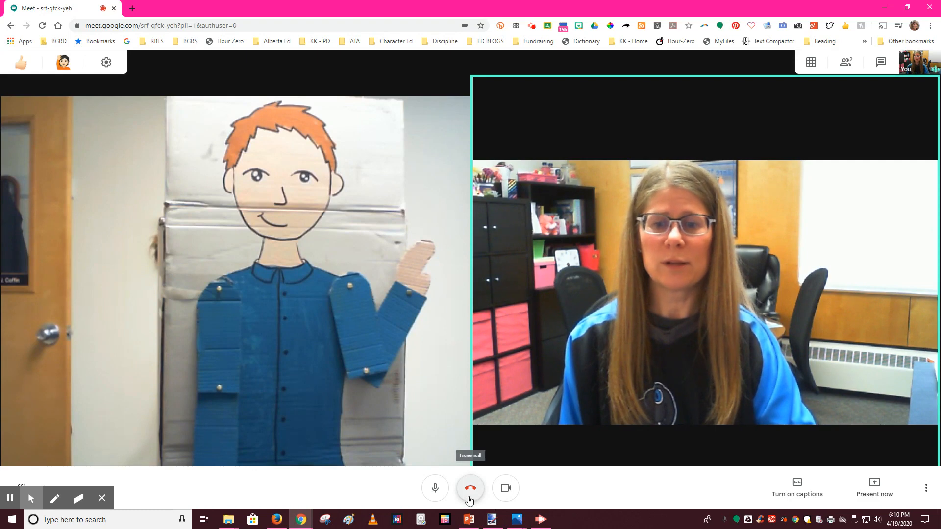
Leave the 'office' call and return to the Meet home screen
{"action": "left_click", "coordinate": [470, 487]}
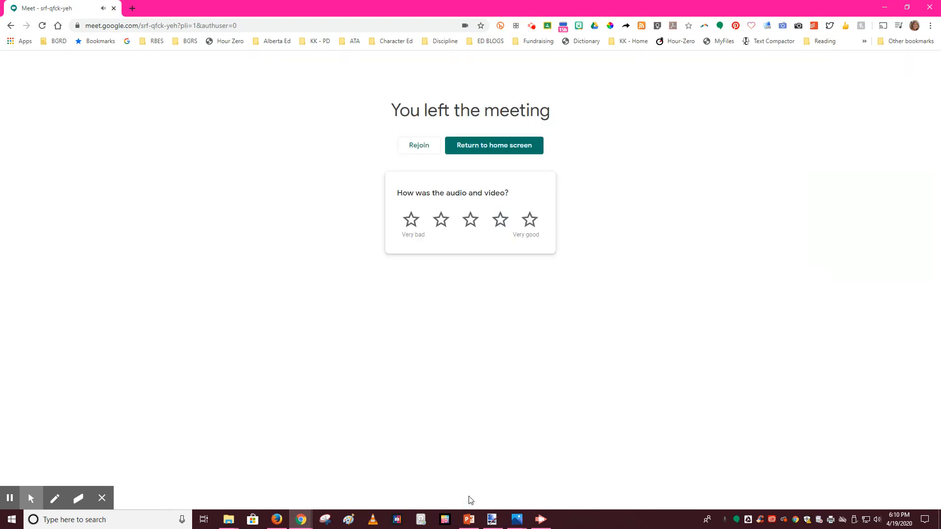
{"action": "mouse_move", "coordinate": [484, 285]}
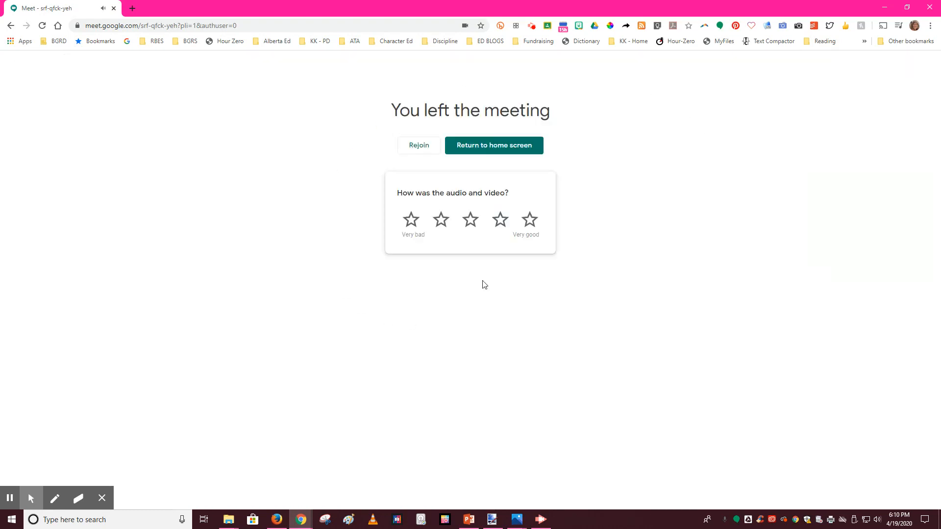
{"action": "left_click", "coordinate": [493, 145]}
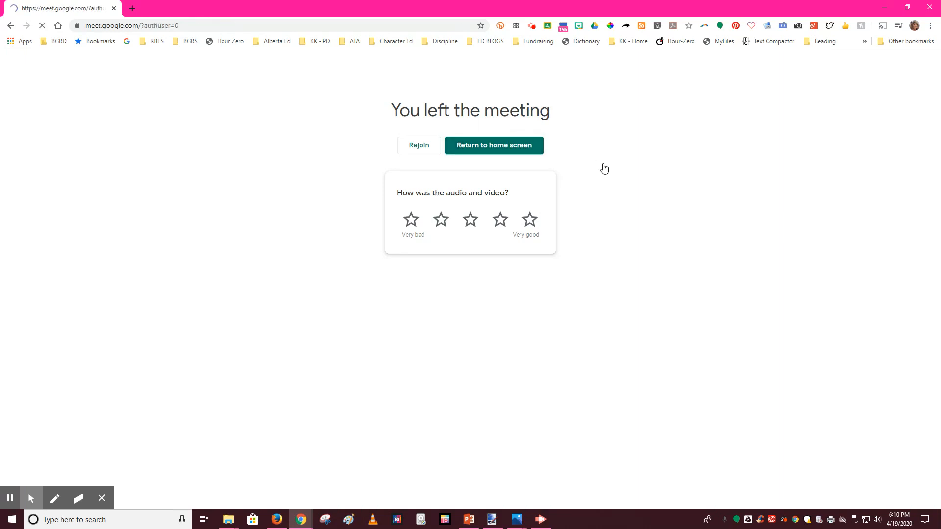
{"action": "left_click", "coordinate": [493, 145]}
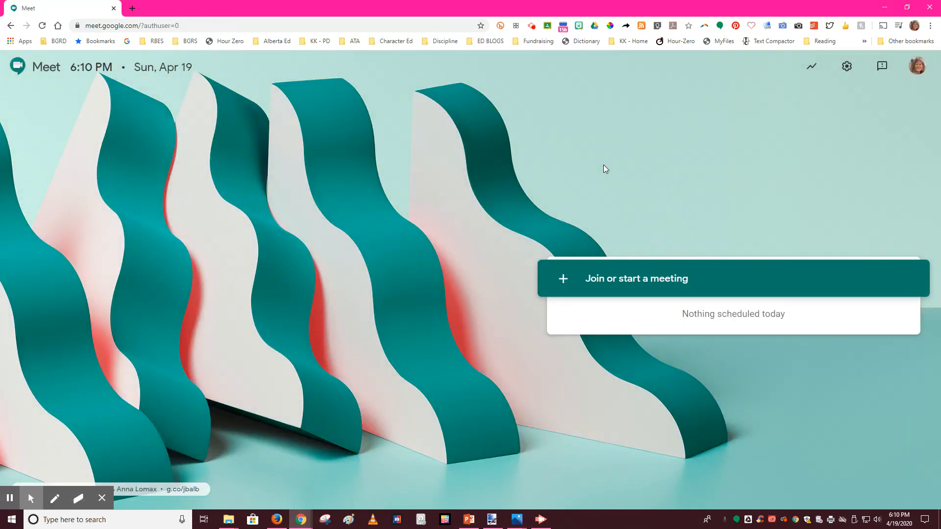
{"action": "mouse_move", "coordinate": [311, 168]}
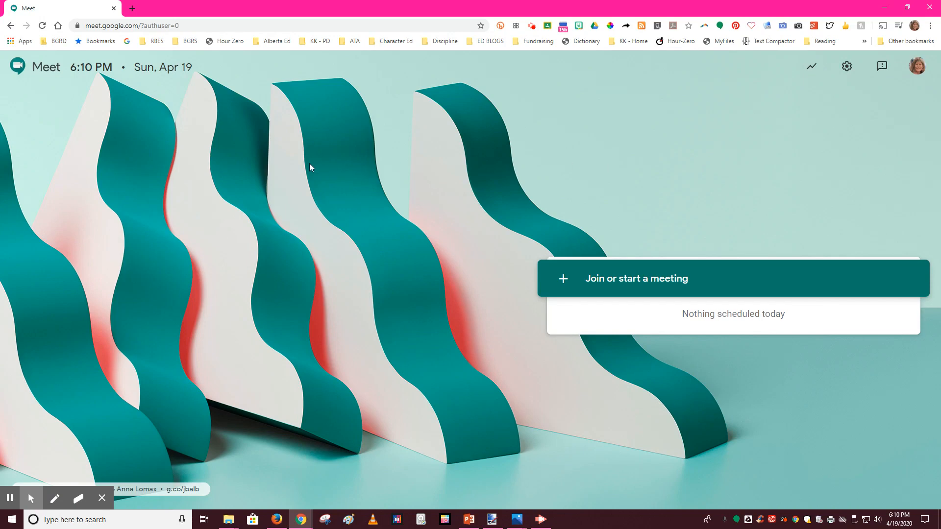
{"action": "mouse_move", "coordinate": [123, 86]}
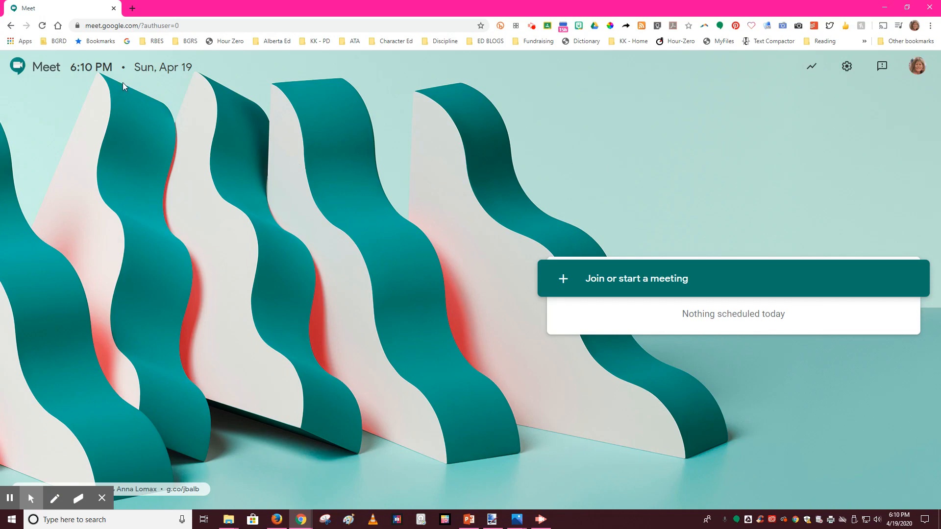
{"action": "mouse_move", "coordinate": [113, 12]}
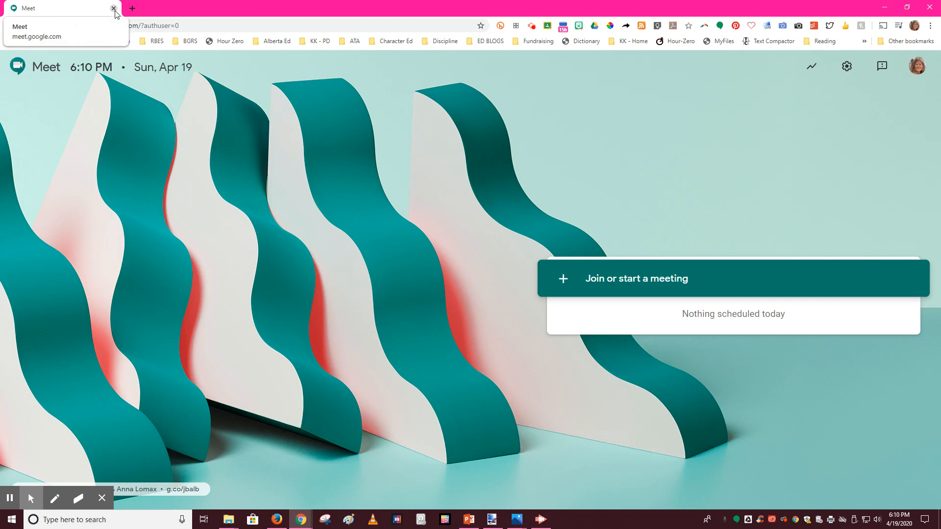